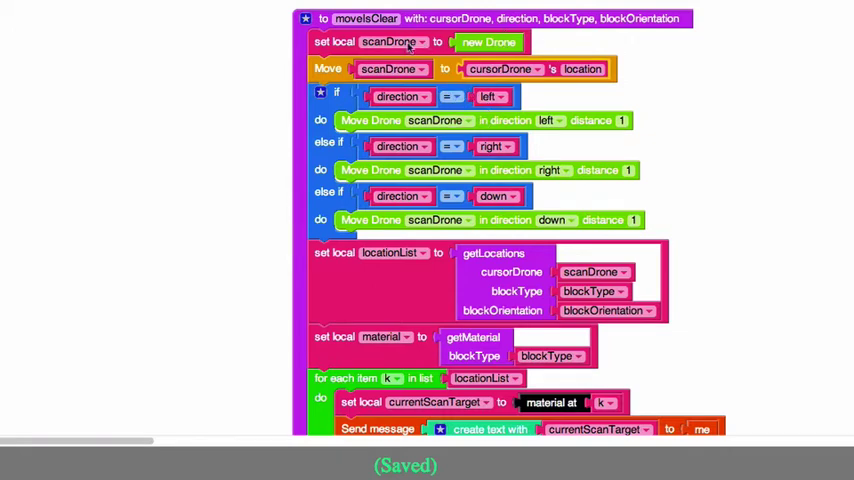
mouse_move(360, 120)
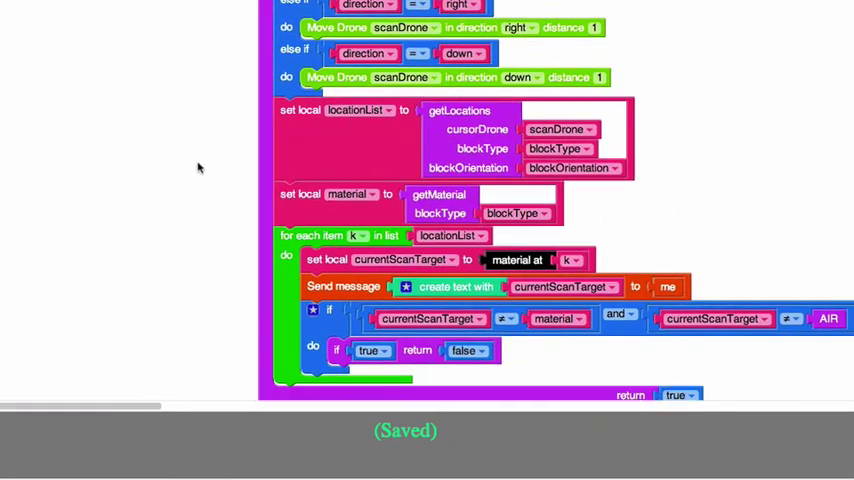
Step: Exit fullscreen so the moveIsClear function and the block collection show together
scroll("down", 3)
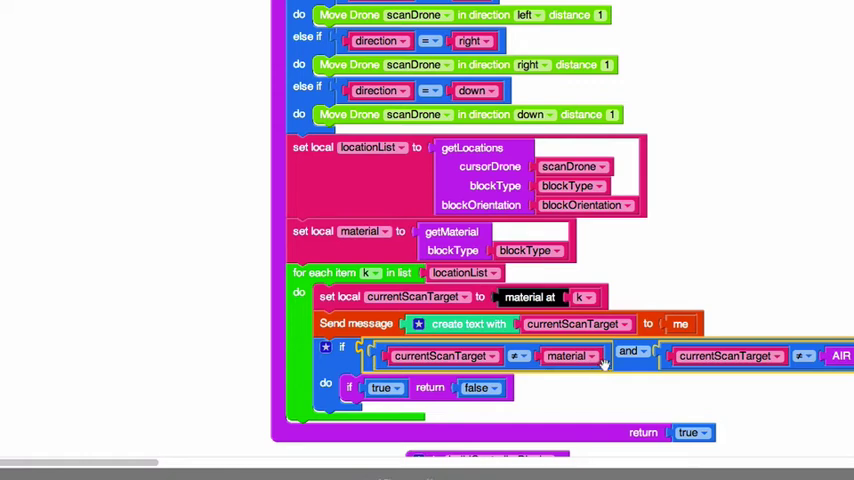
mouse_move(768, 364)
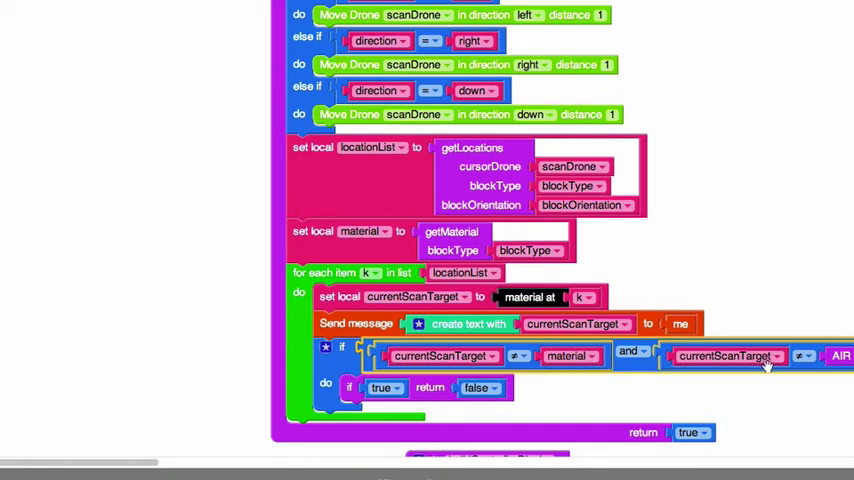
mouse_move(474, 378)
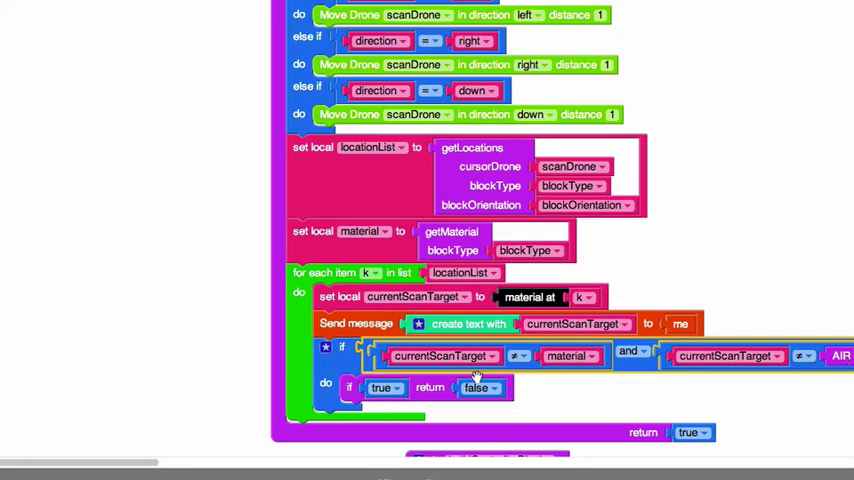
mouse_move(540, 390)
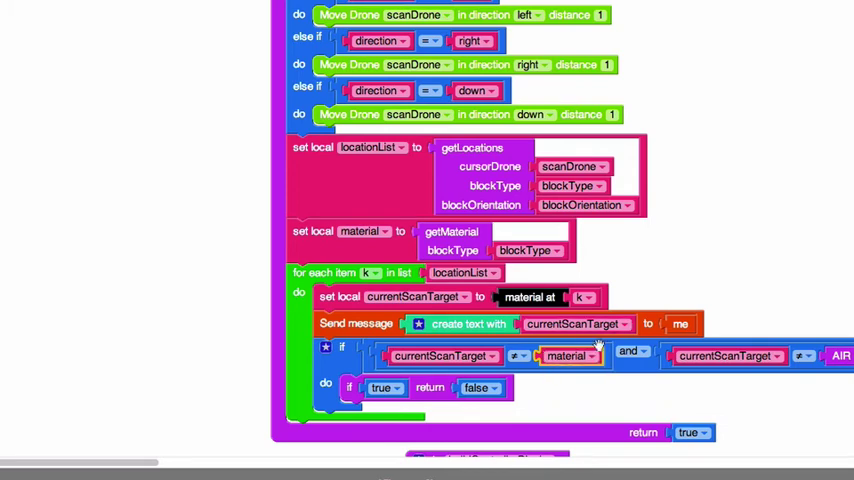
left_click(570, 356)
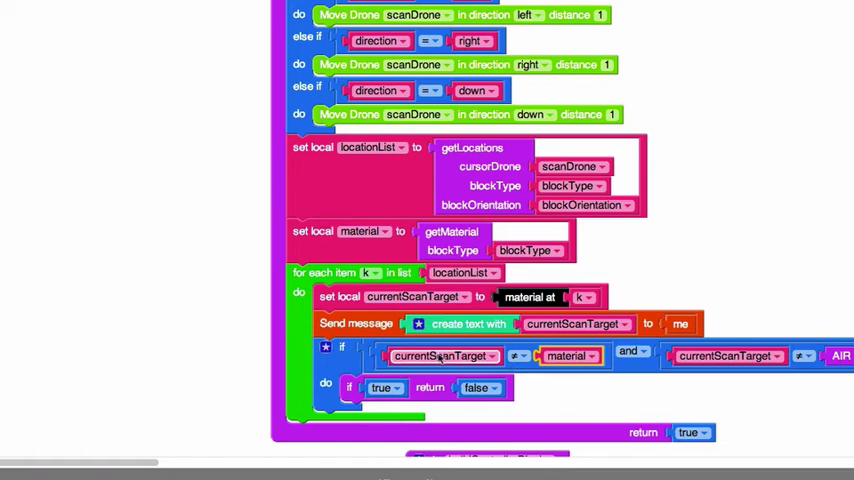
mouse_move(556, 356)
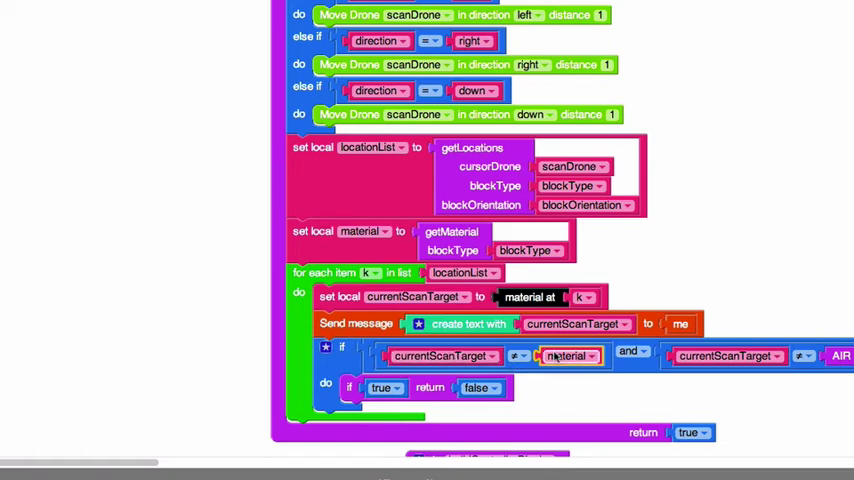
left_click(568, 356)
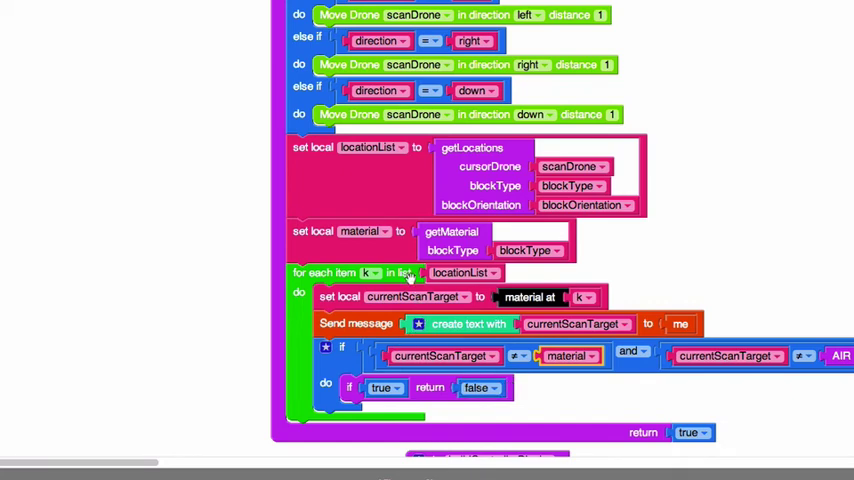
left_click(480, 388)
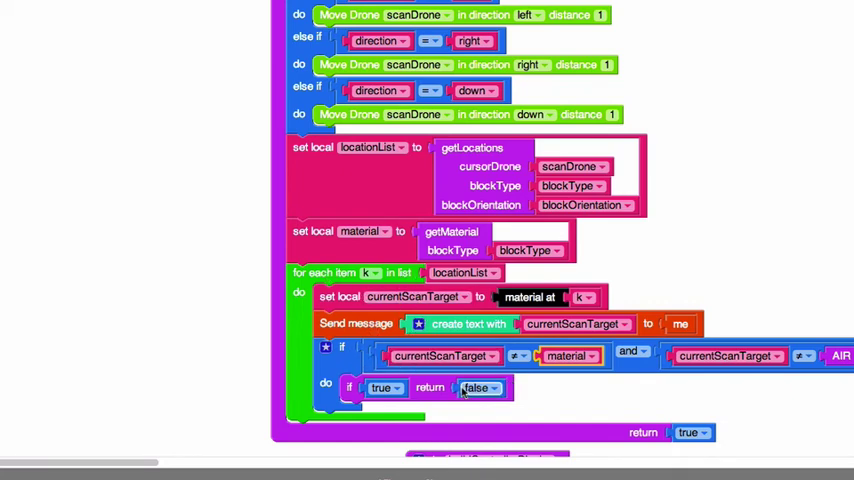
mouse_move(550, 382)
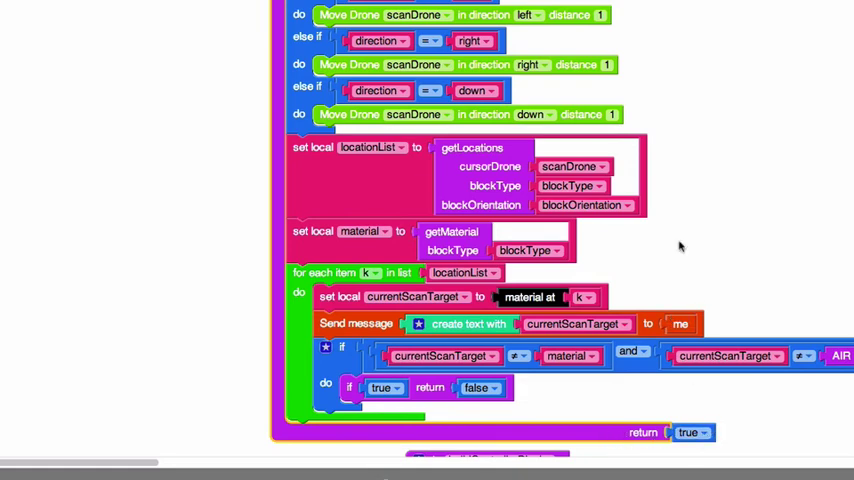
Step: Scroll the editor page down and select a spot in the workspace beside moveIsClear
scroll("down", 3)
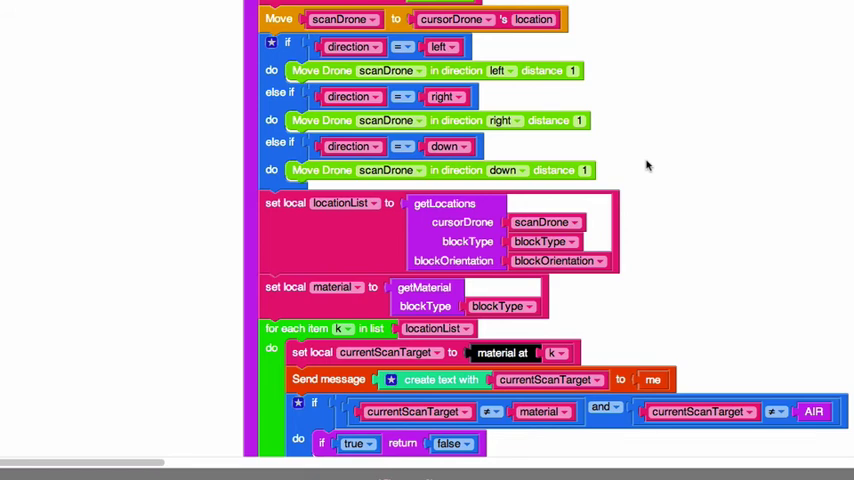
mouse_move(670, 190)
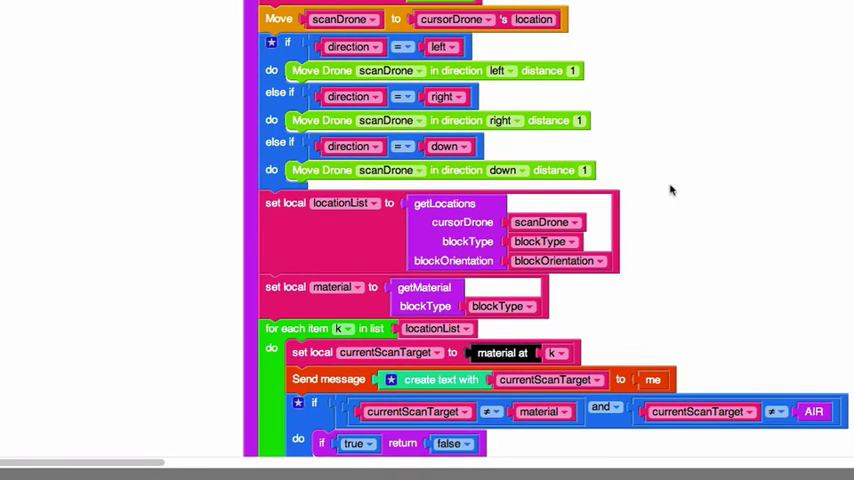
scroll("down", 3)
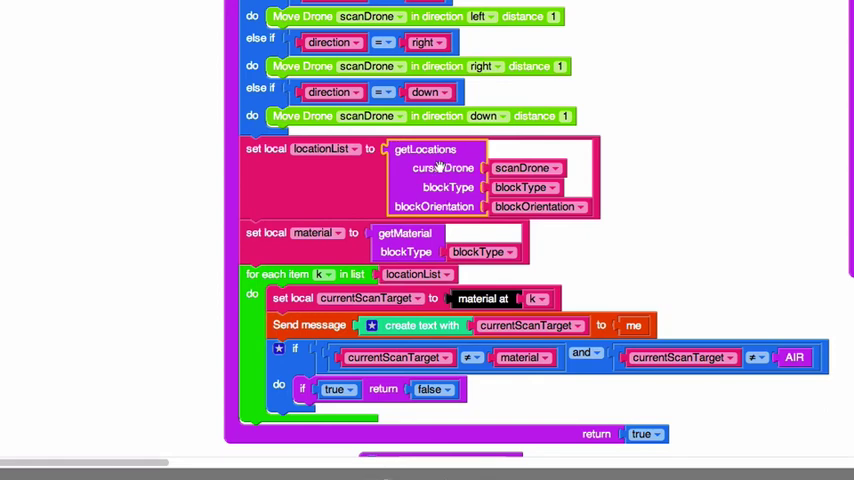
scroll("down", 3)
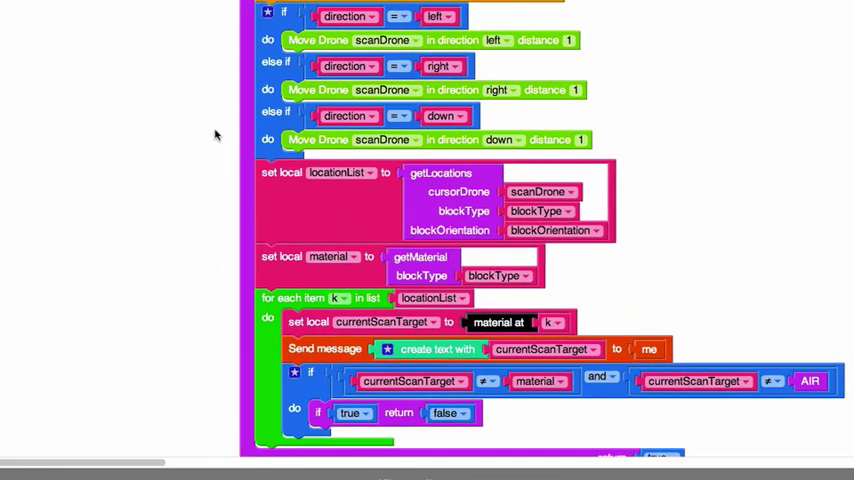
scroll("down", 3)
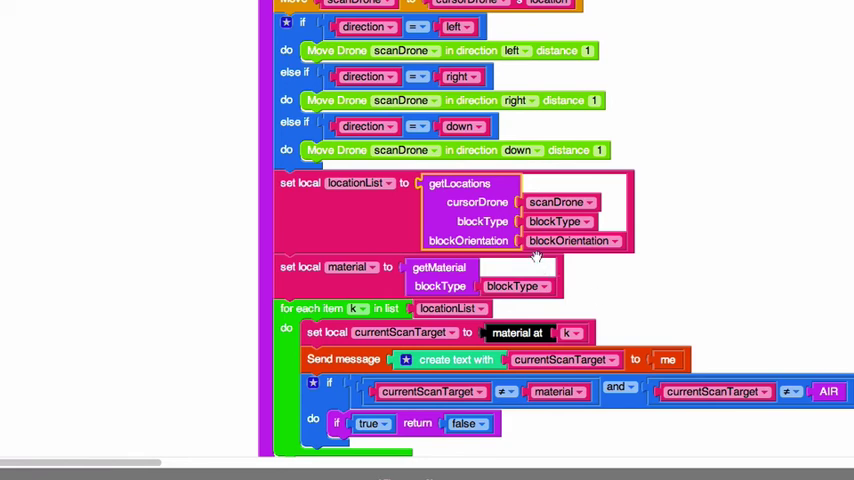
mouse_move(598, 270)
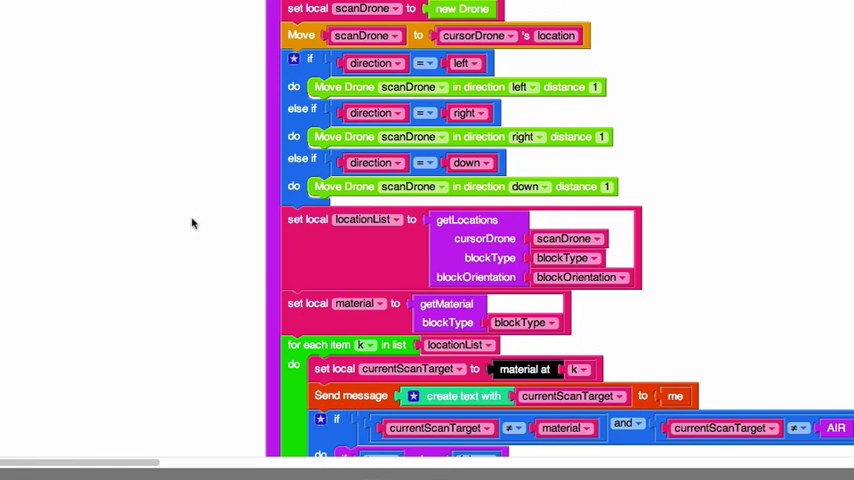
scroll("down", 3)
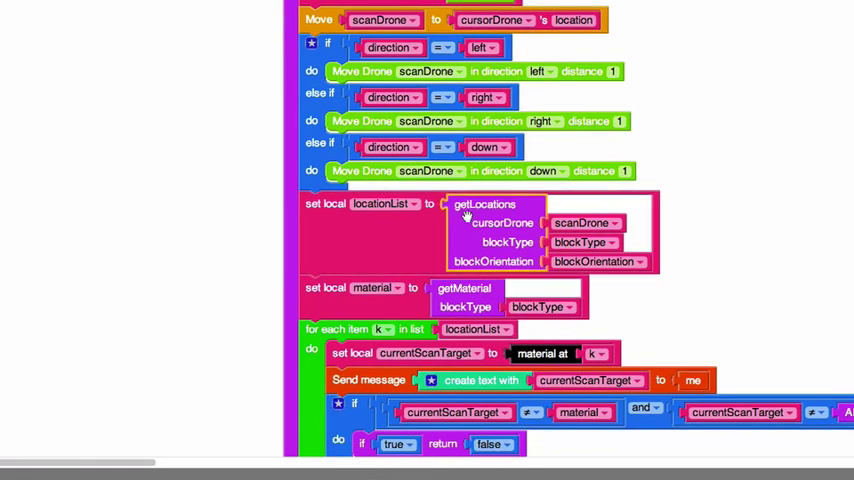
mouse_move(142, 132)
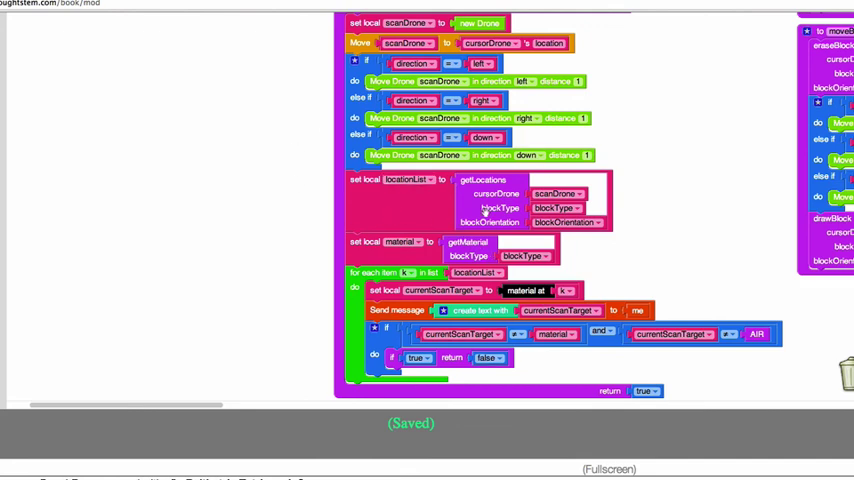
left_click(468, 242)
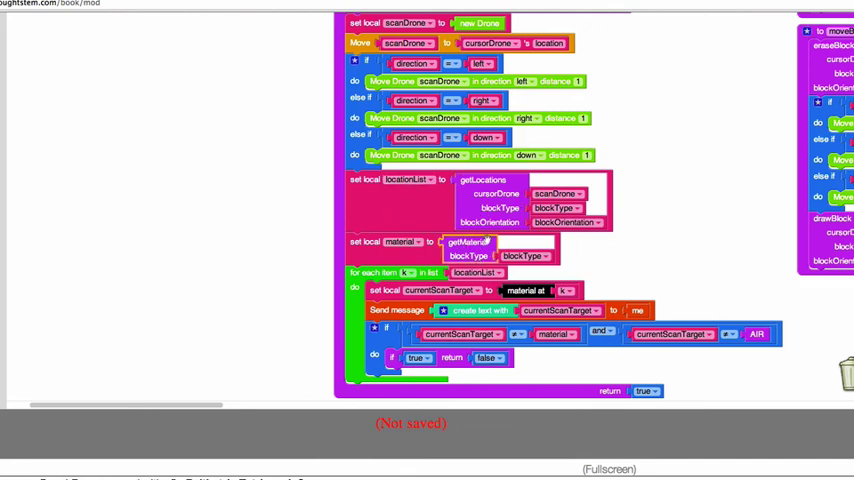